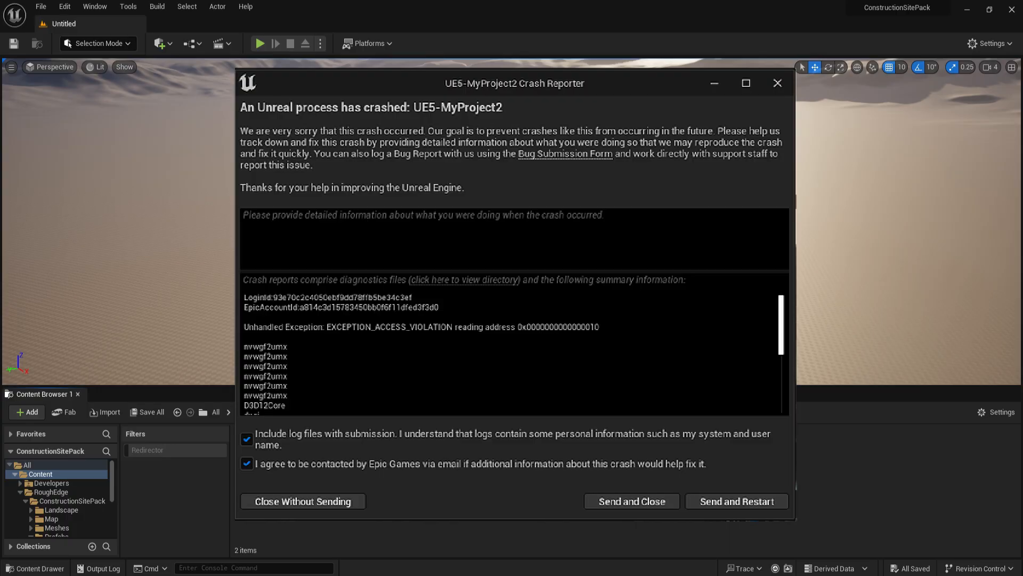
- Close the Crash Reporter without sending, returning to the editor
{"action": "left_click", "coordinate": [301, 501]}
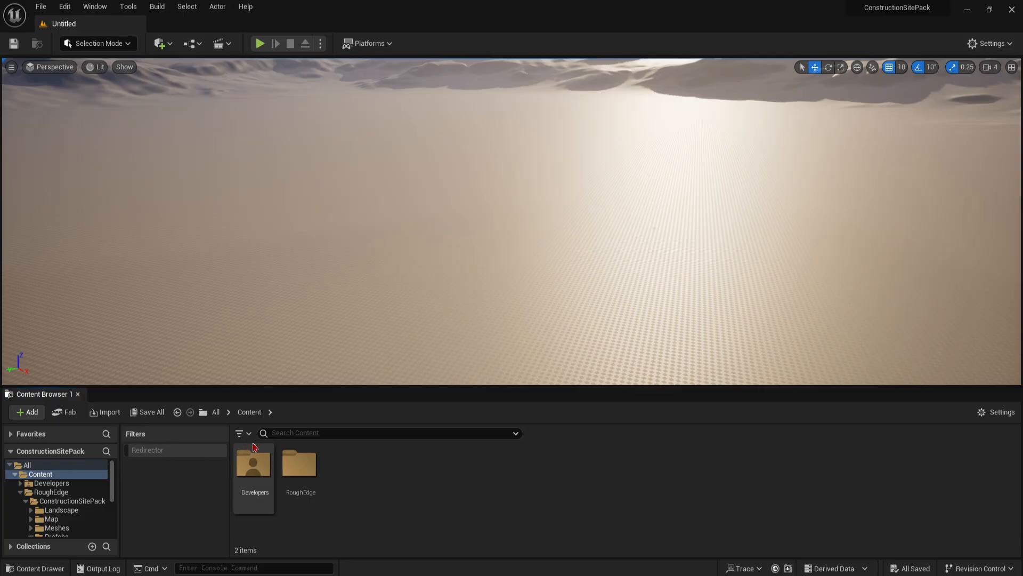
- Filter the Content Browser to Redirector assets, leaving the two scaffolding redirectors
{"action": "left_click", "coordinate": [240, 432]}
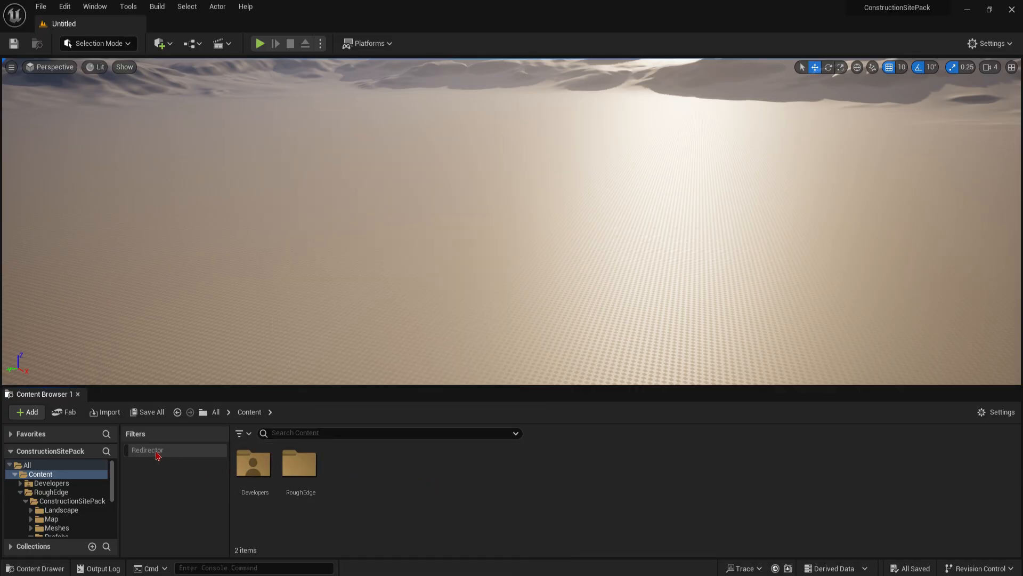
{"action": "left_click", "coordinate": [147, 450]}
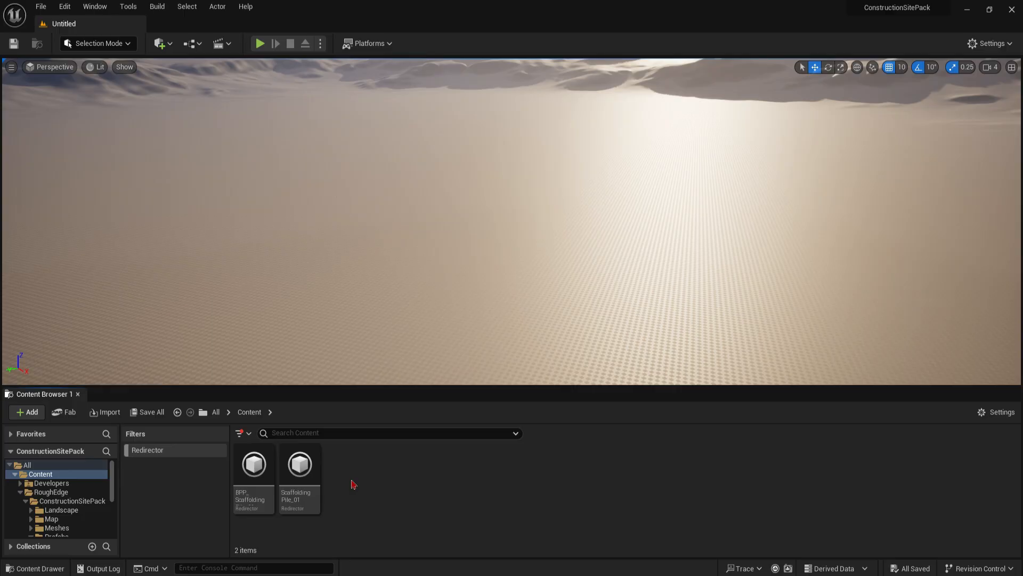
{"action": "mouse_move", "coordinate": [350, 485]}
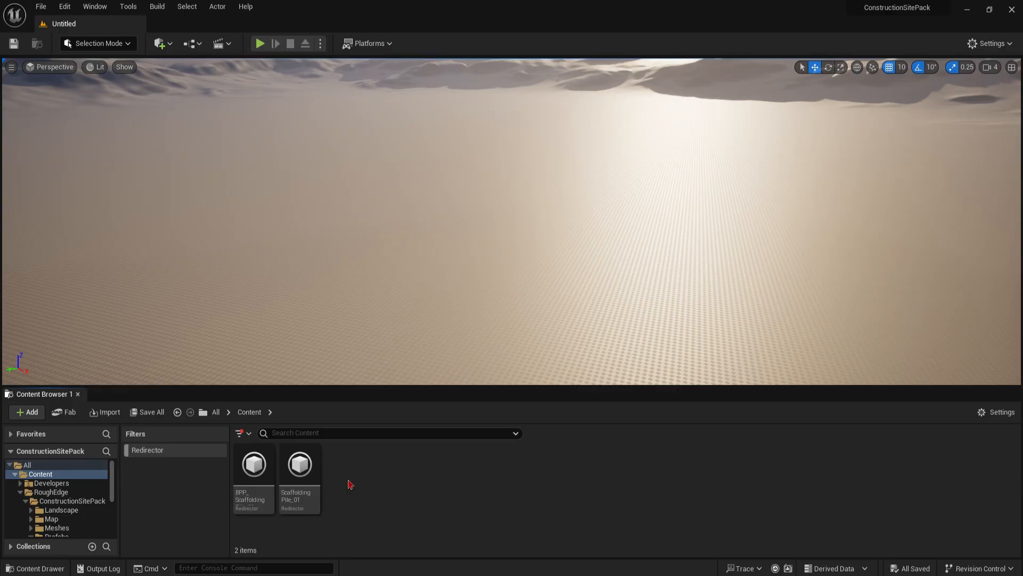
{"action": "mouse_move", "coordinate": [361, 497]}
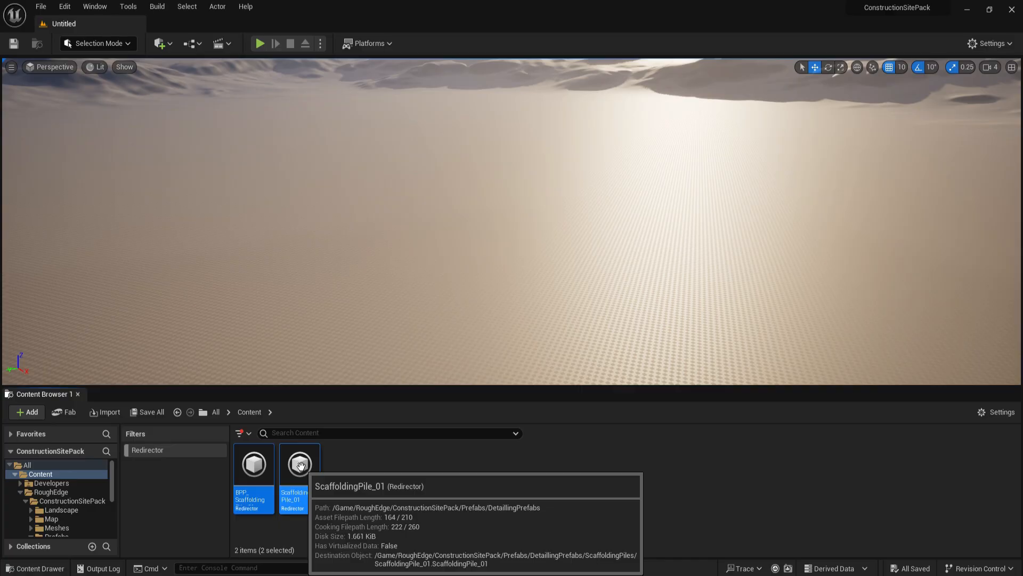
- Run Fix Up on both scaffolding redirectors and close the resulting crash report without sending
{"action": "right_click", "coordinate": [299, 463]}
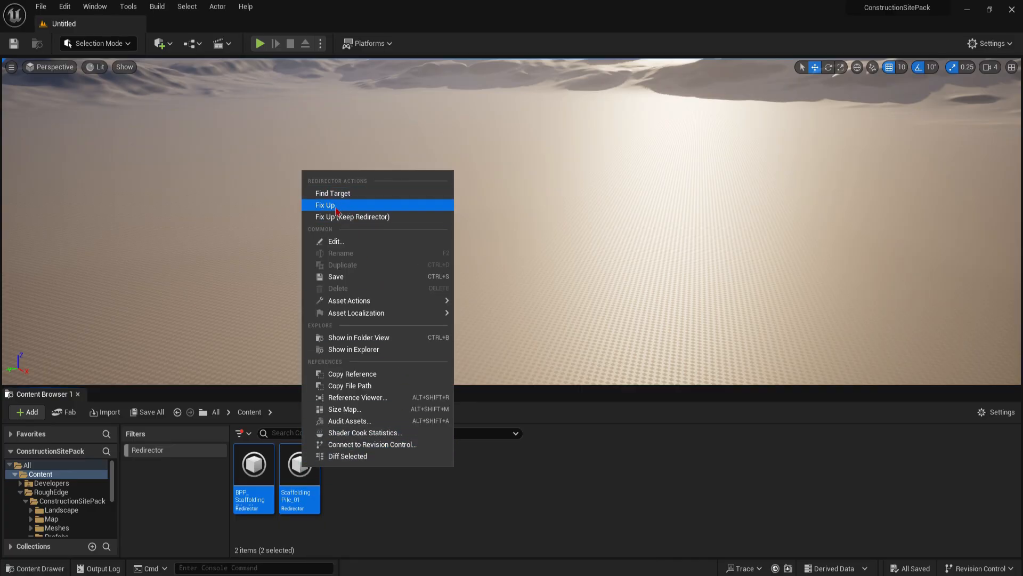
{"action": "mouse_move", "coordinate": [365, 209]}
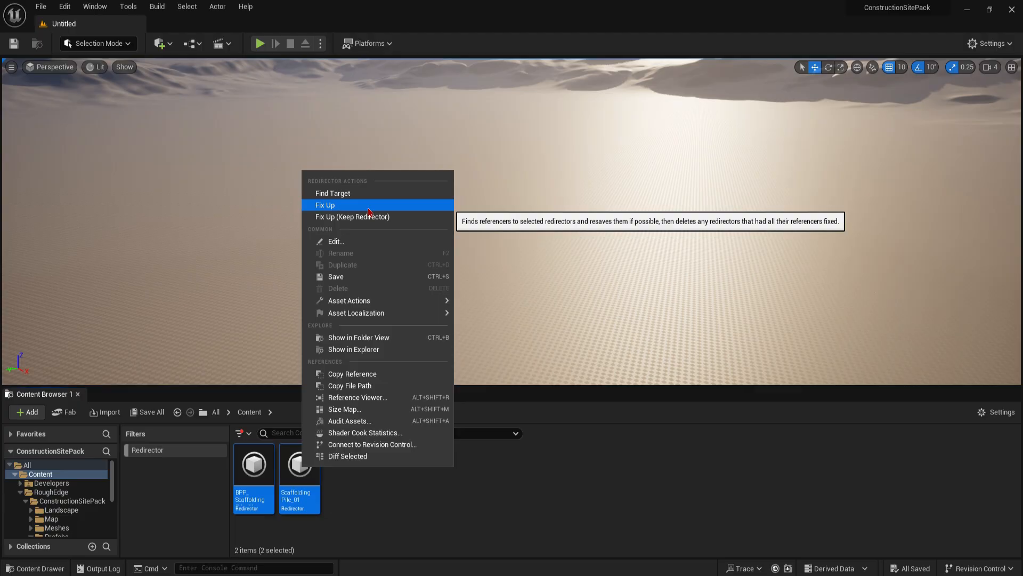
{"action": "left_click", "coordinate": [325, 205]}
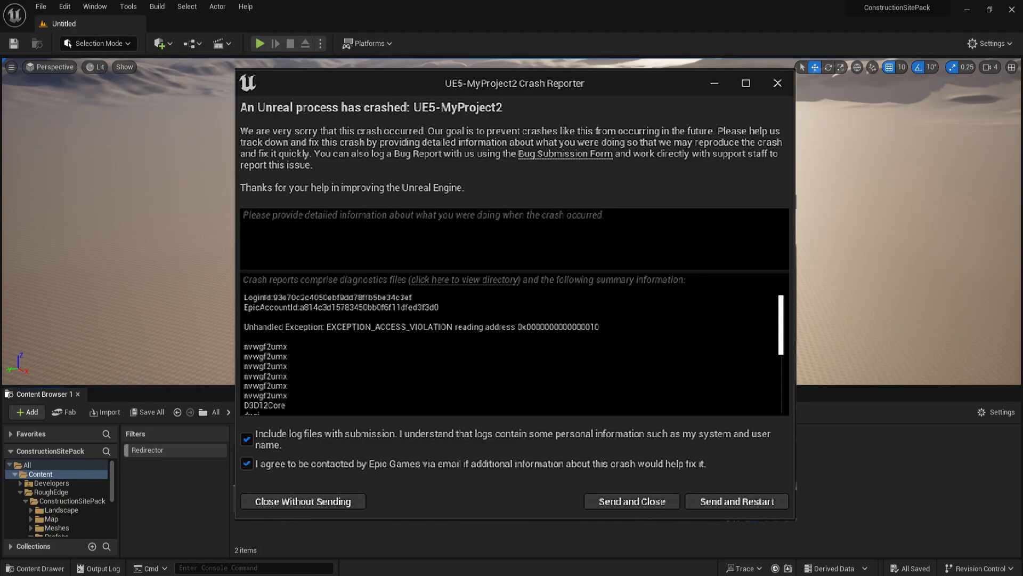
{"action": "left_click", "coordinate": [302, 501]}
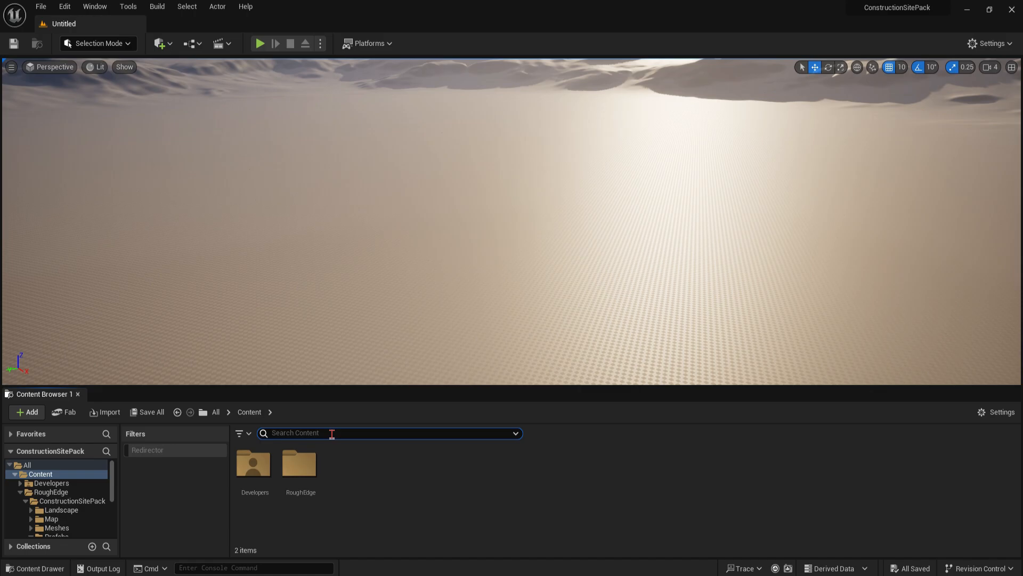
- Search 'Scaffol' and try to edit the BPP_ScaffoldingPile_01 blueprint, which blanks the editor
{"action": "type", "text": "ScaffoldingPile"}
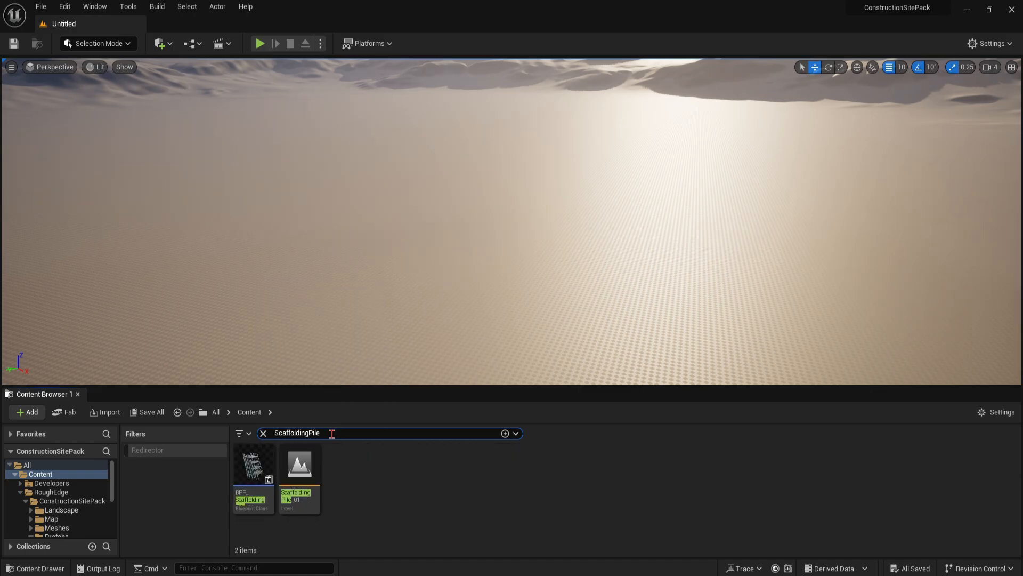
{"action": "right_click", "coordinate": [253, 463]}
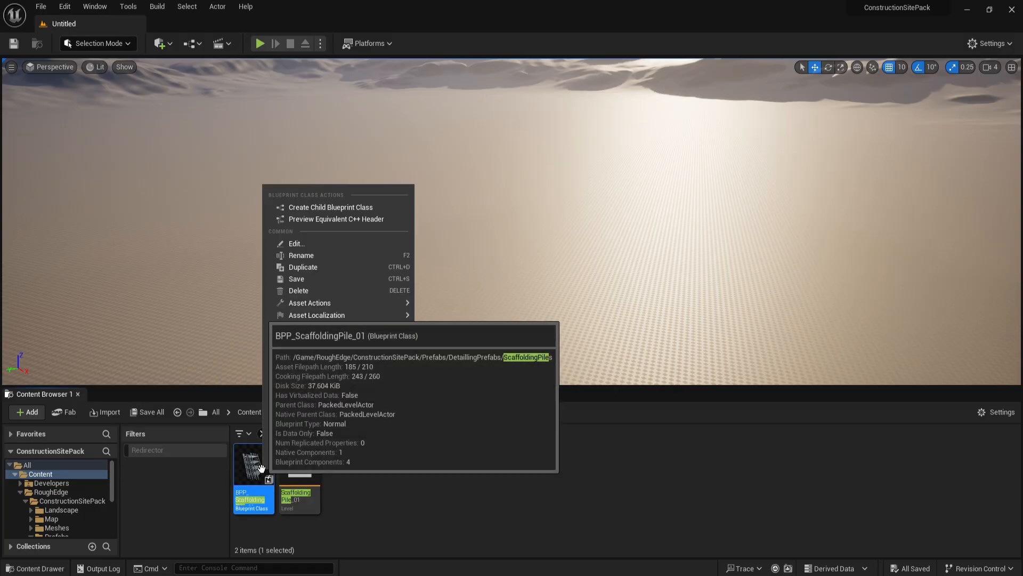
{"action": "mouse_move", "coordinate": [317, 339]}
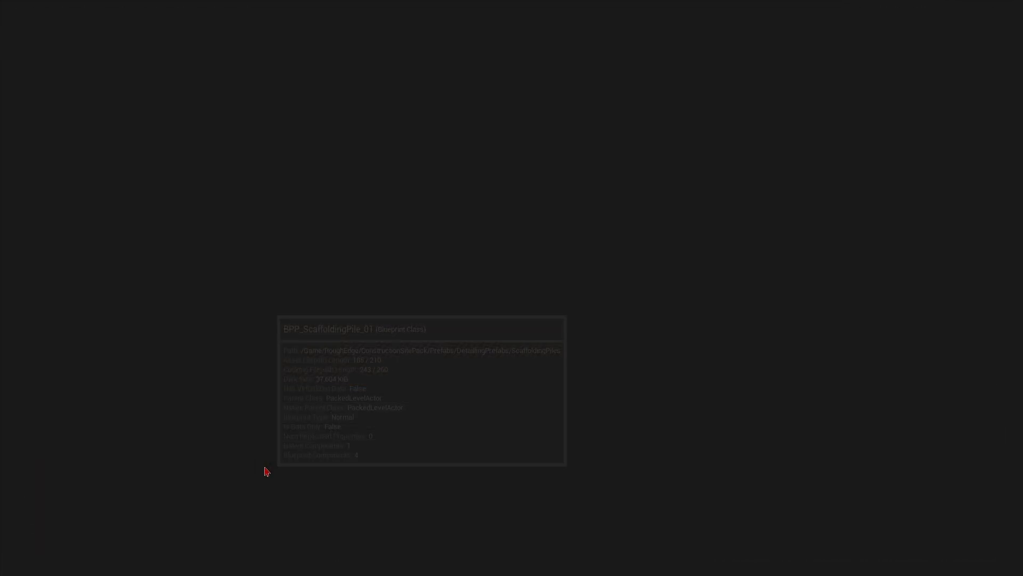
{"action": "left_click", "coordinate": [13, 44]}
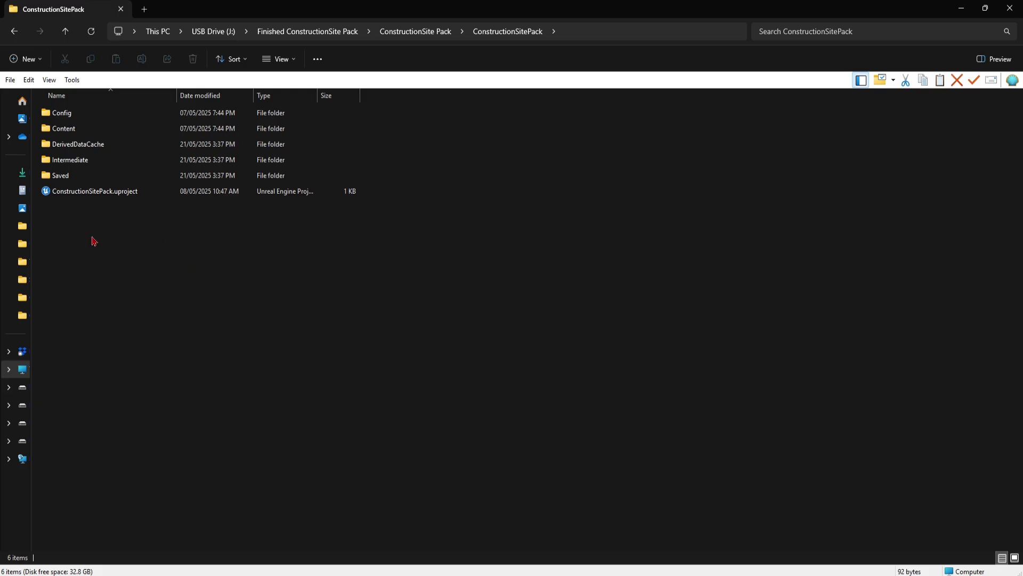
{"action": "mouse_move", "coordinate": [71, 176]}
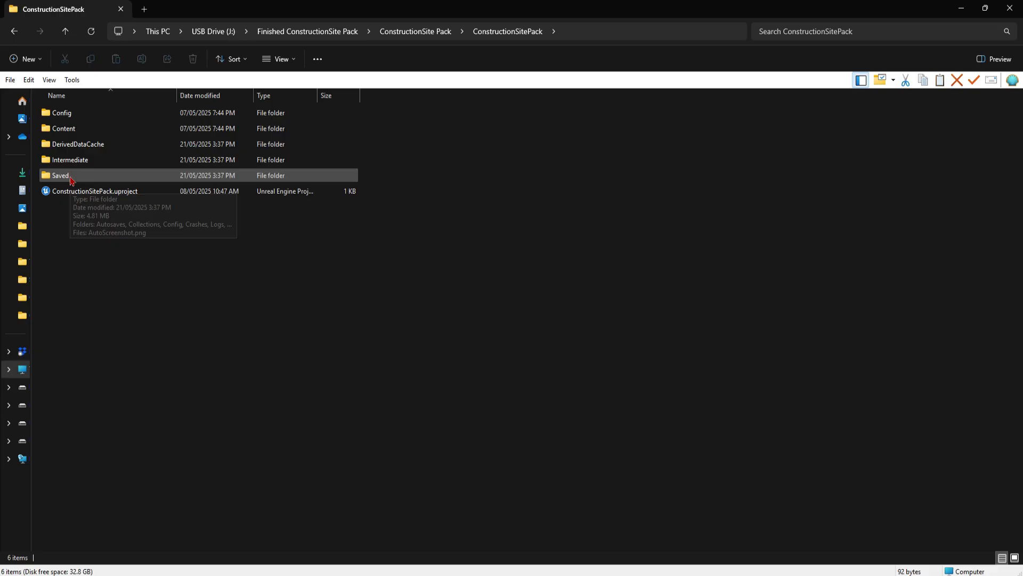
- Permanently delete DerivedDataCache, Intermediate and Saved, then relaunch ConstructionSitePack.uproject
{"action": "left_click", "coordinate": [77, 144]}
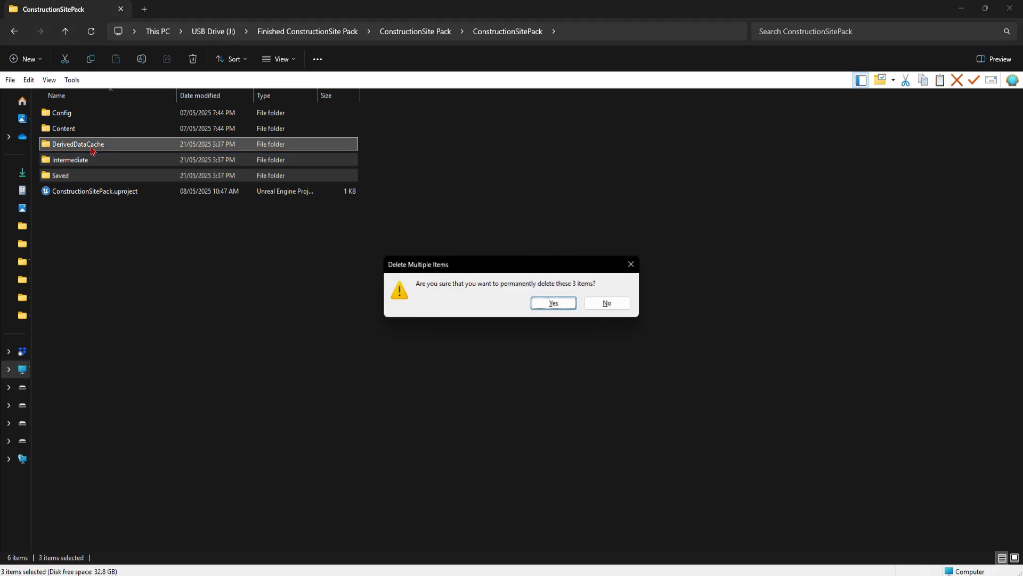
{"action": "left_click", "coordinate": [605, 302]}
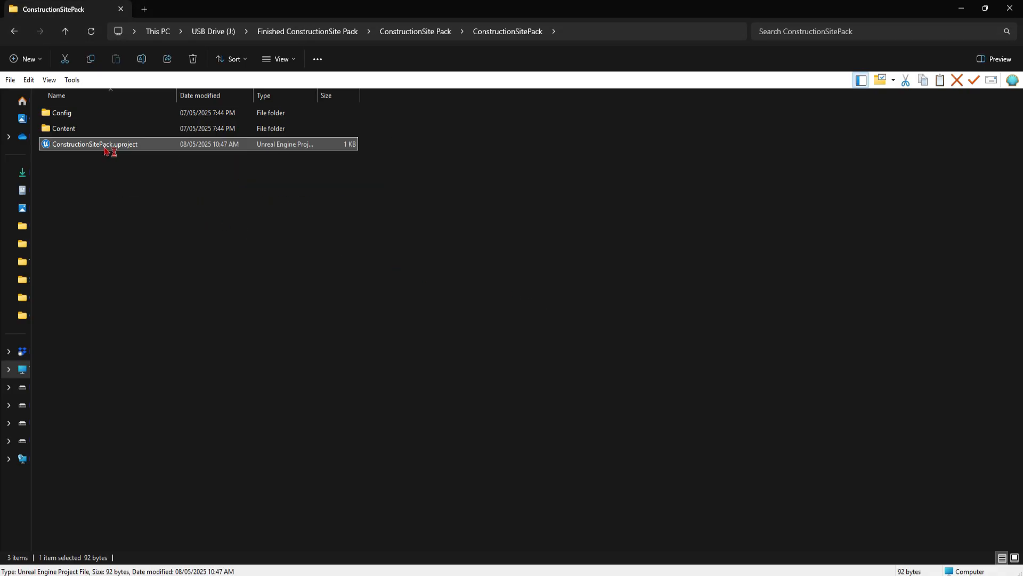
{"action": "double_click", "coordinate": [95, 144]}
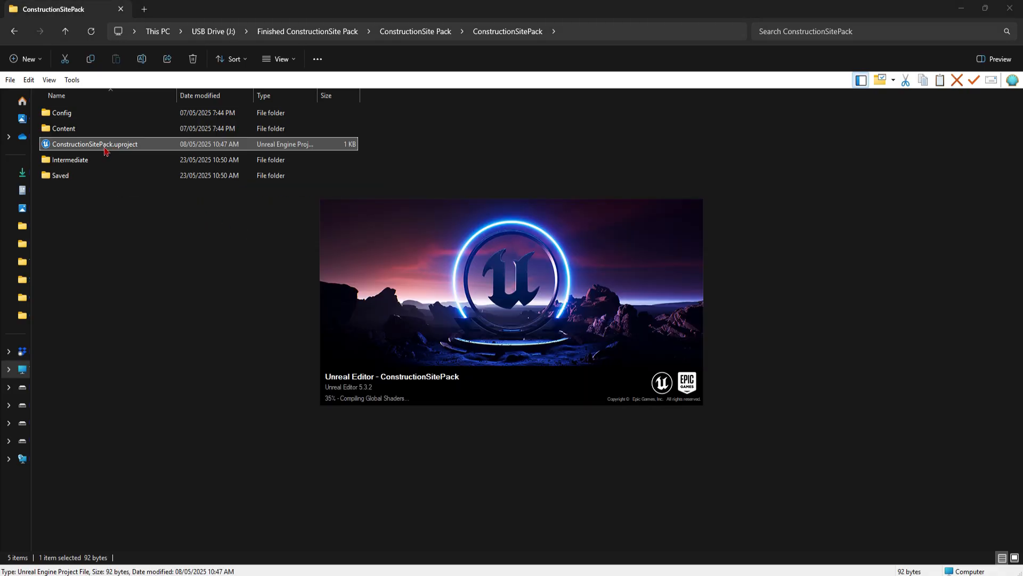
{"action": "mouse_move", "coordinate": [211, 318]}
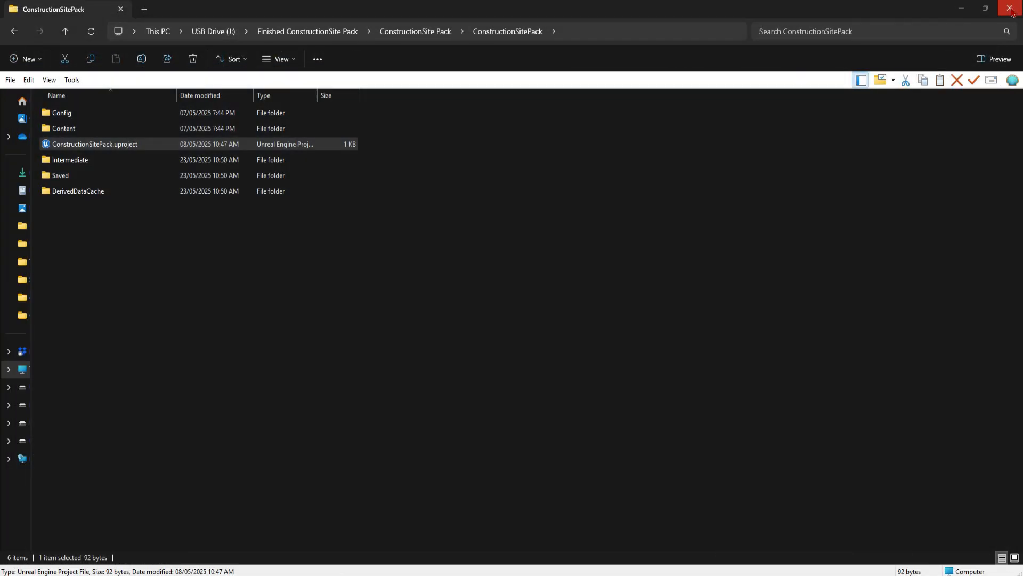
- Edit Config\DefaultEngine.ini so r.RayTracing reads False instead of True
{"action": "left_click", "coordinate": [61, 112]}
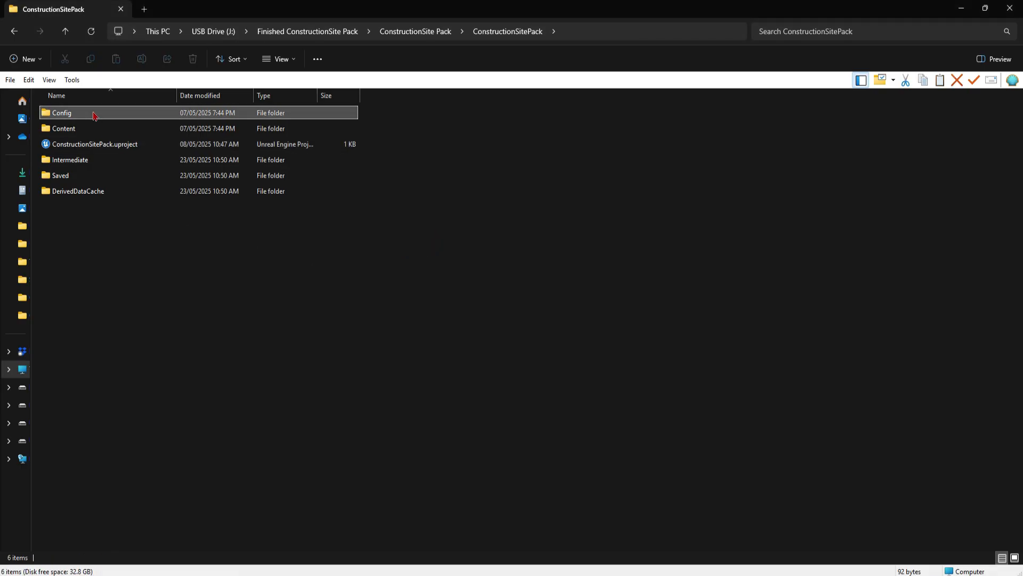
{"action": "double_click", "coordinate": [62, 112]}
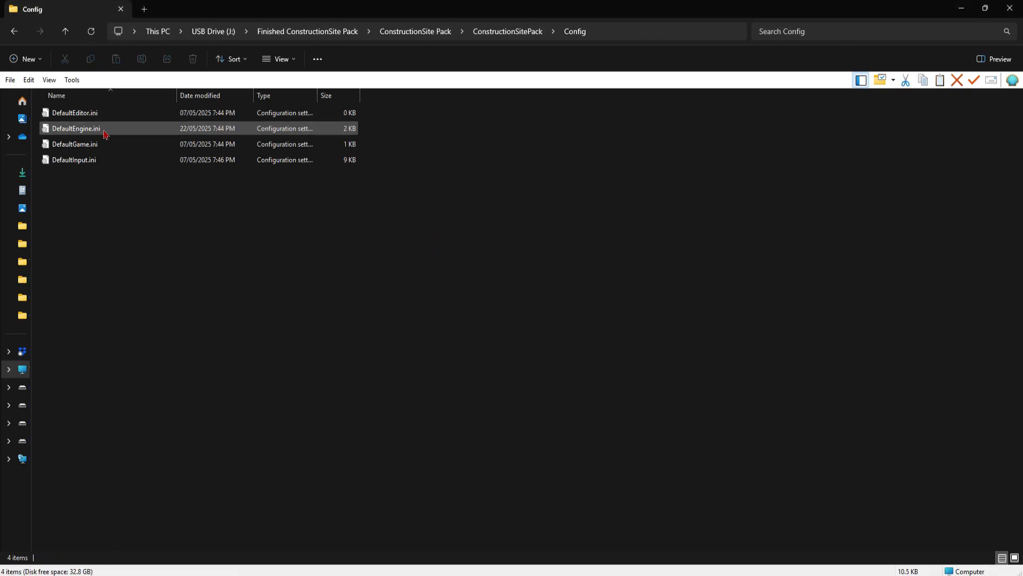
{"action": "left_click", "coordinate": [75, 128]}
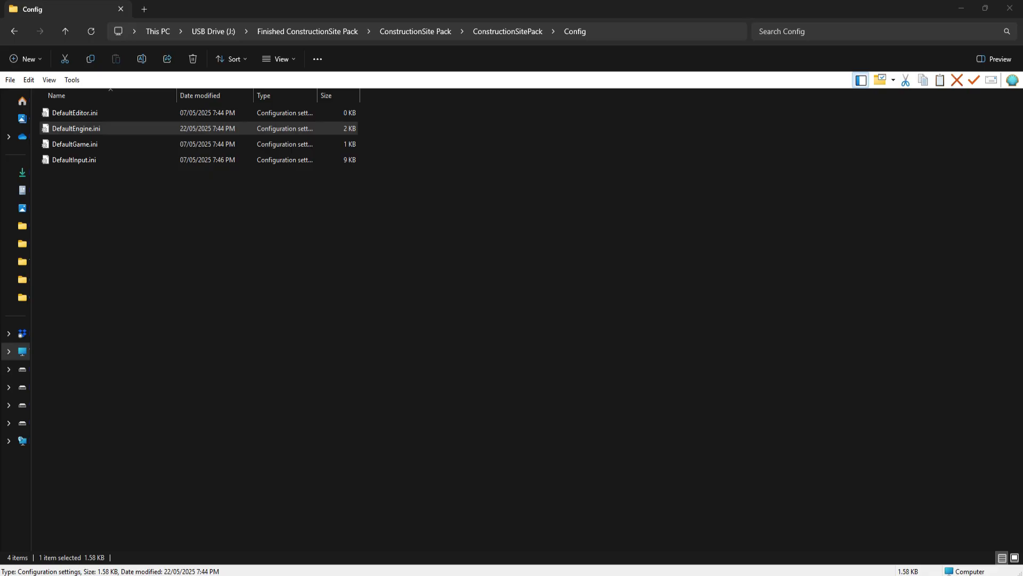
{"action": "double_click", "coordinate": [75, 128]}
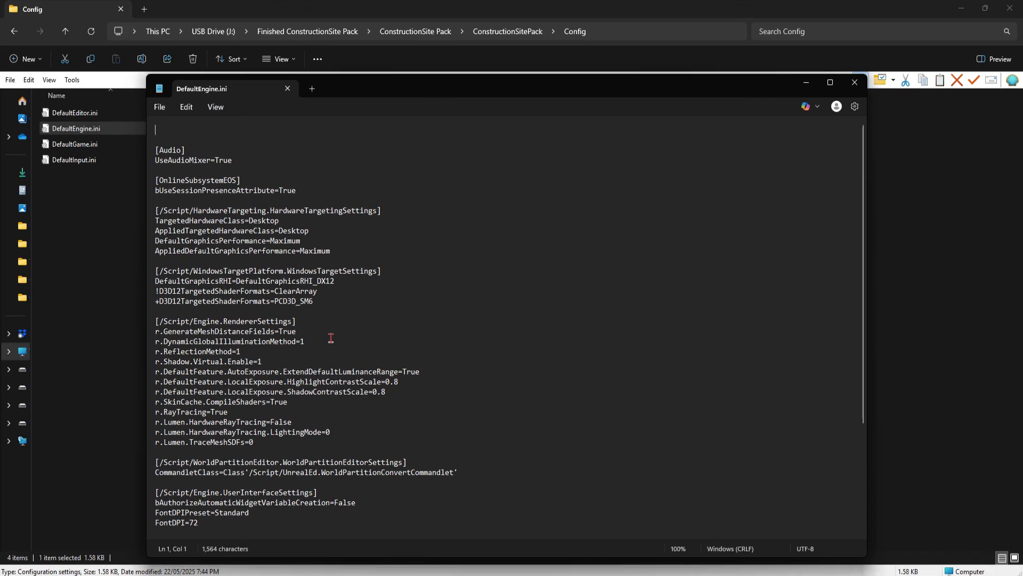
{"action": "double_click", "coordinate": [219, 411]}
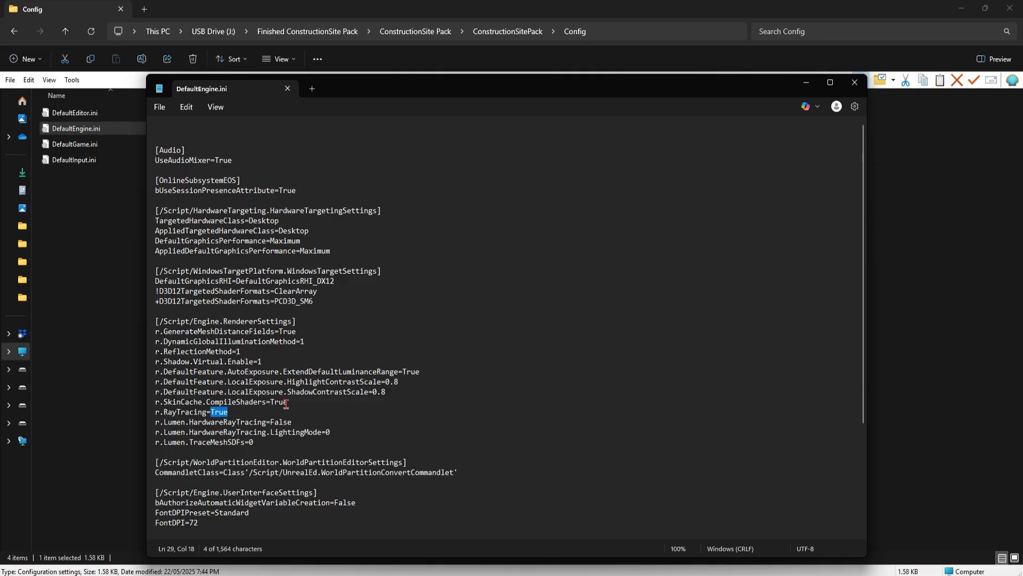
{"action": "type", "text": "False"}
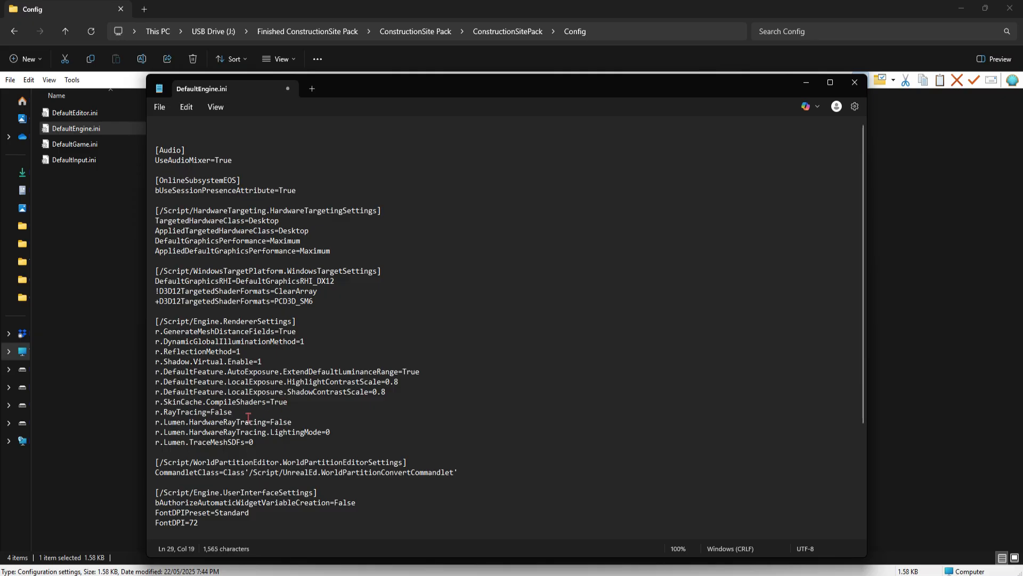
{"action": "left_click", "coordinate": [852, 82]}
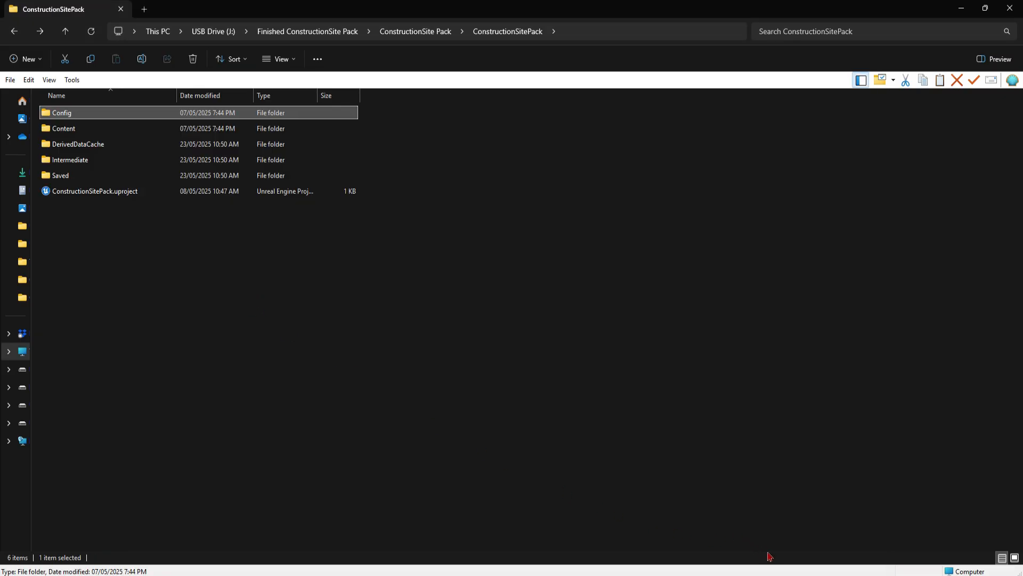
{"action": "mouse_move", "coordinate": [337, 446]}
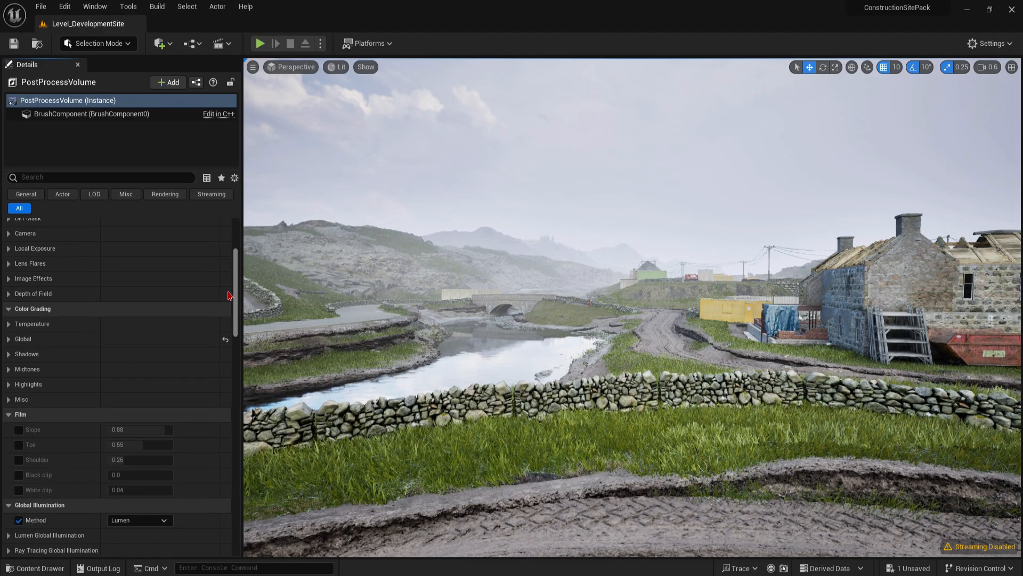
- Toggle Lumen High Quality Translucency Reflections on and off on the PostProcessVolume, leaving it off
{"action": "scroll", "scroll_direction": "down", "scroll_amount": 3}
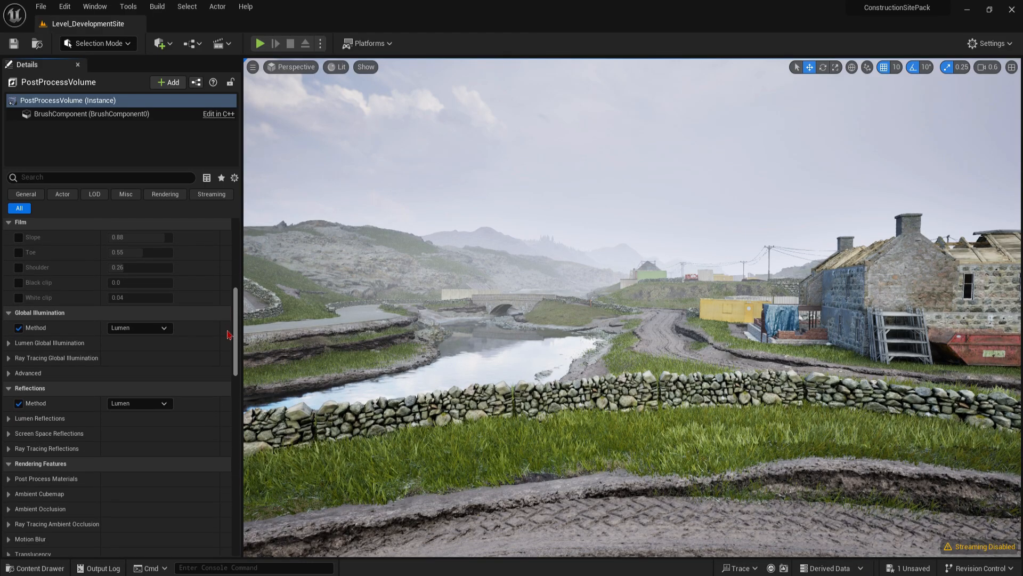
{"action": "left_click", "coordinate": [10, 418]}
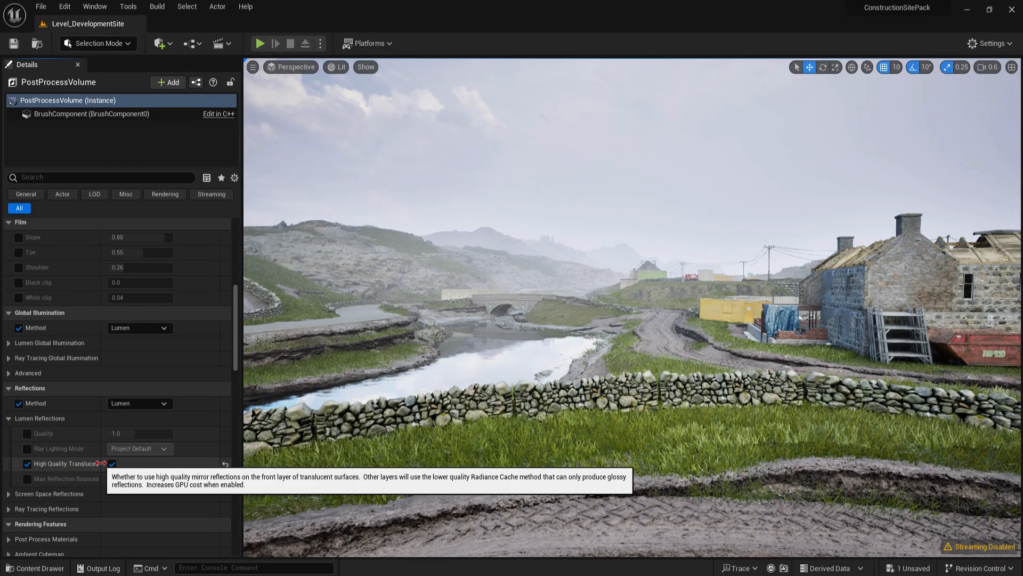
{"action": "left_click", "coordinate": [112, 463]}
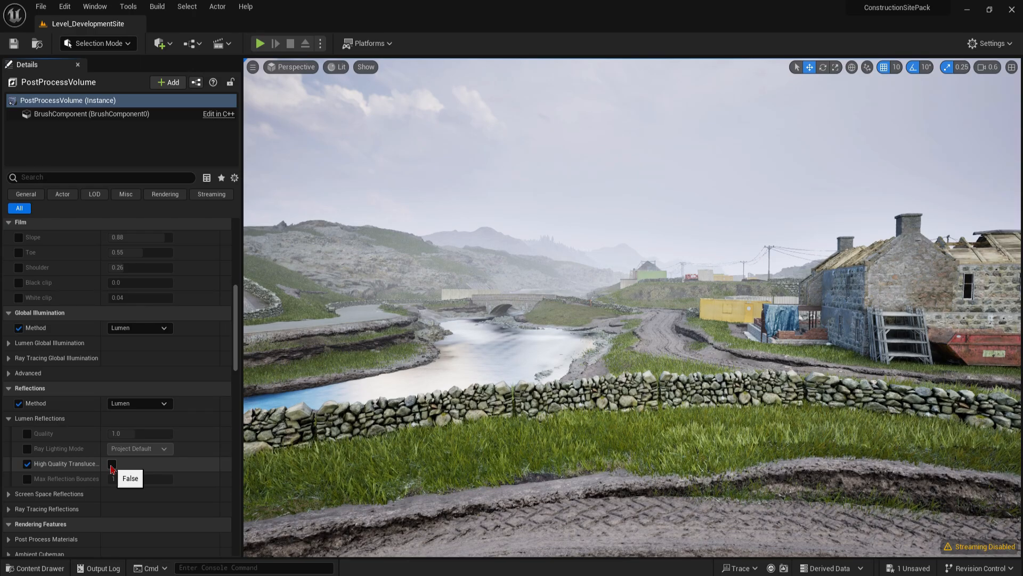
{"action": "left_click", "coordinate": [111, 467]}
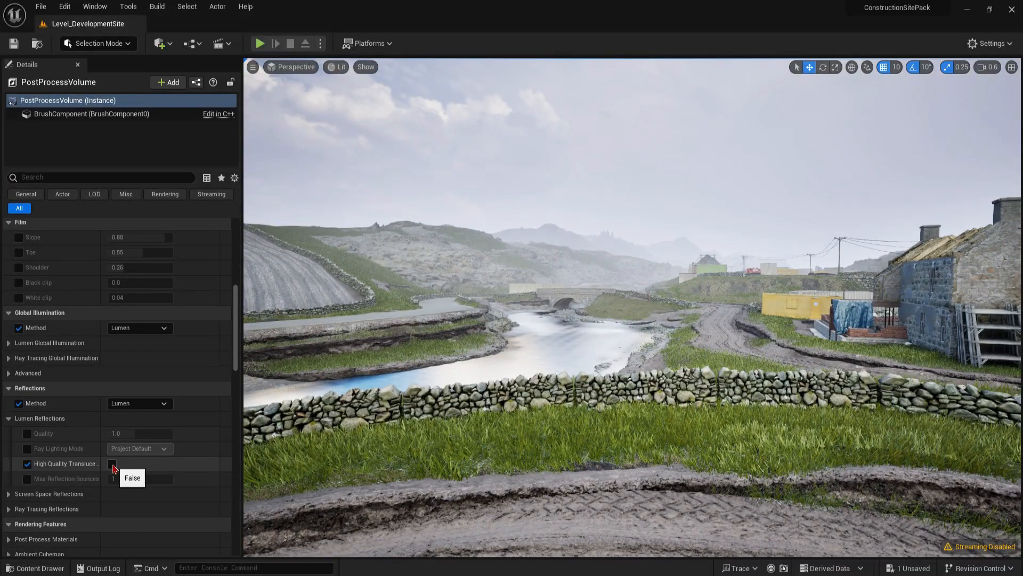
{"action": "left_click", "coordinate": [112, 464]}
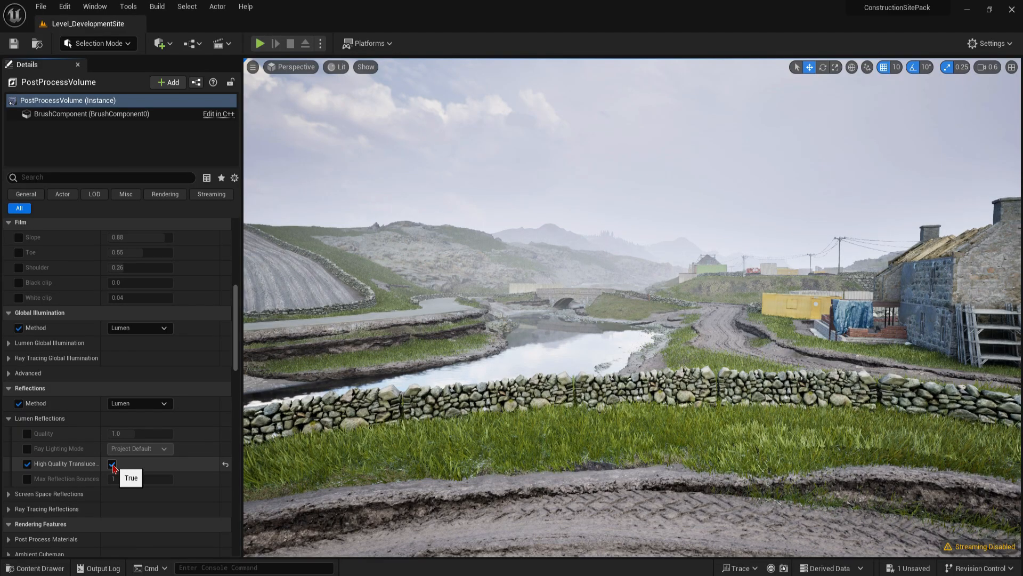
{"action": "left_click", "coordinate": [112, 463]}
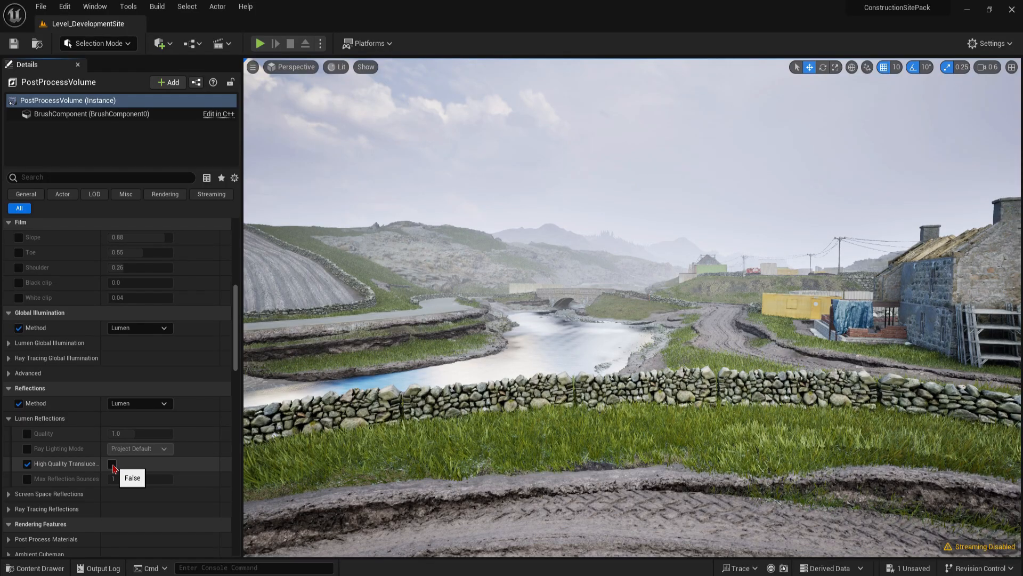
{"action": "left_click", "coordinate": [112, 464]}
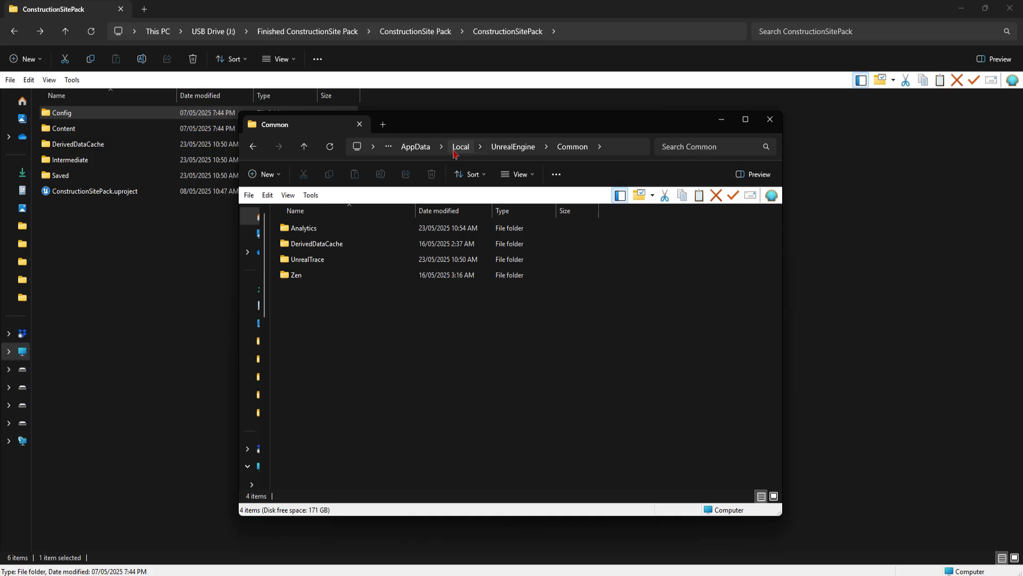
{"action": "mouse_move", "coordinate": [513, 146]}
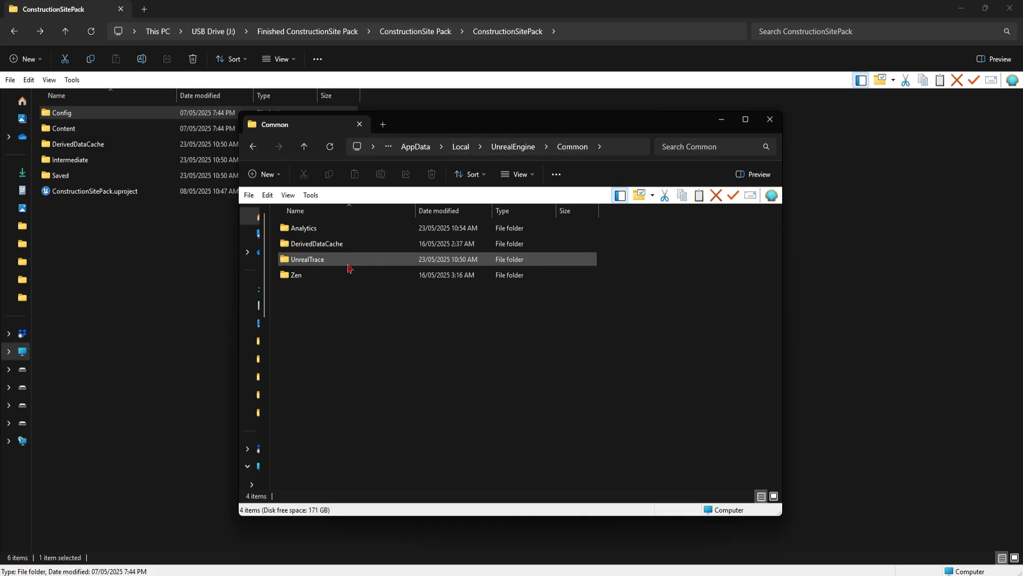
- Enter the Zen folder under AppData UnrealEngine\Common and select its Data folder
{"action": "double_click", "coordinate": [295, 275]}
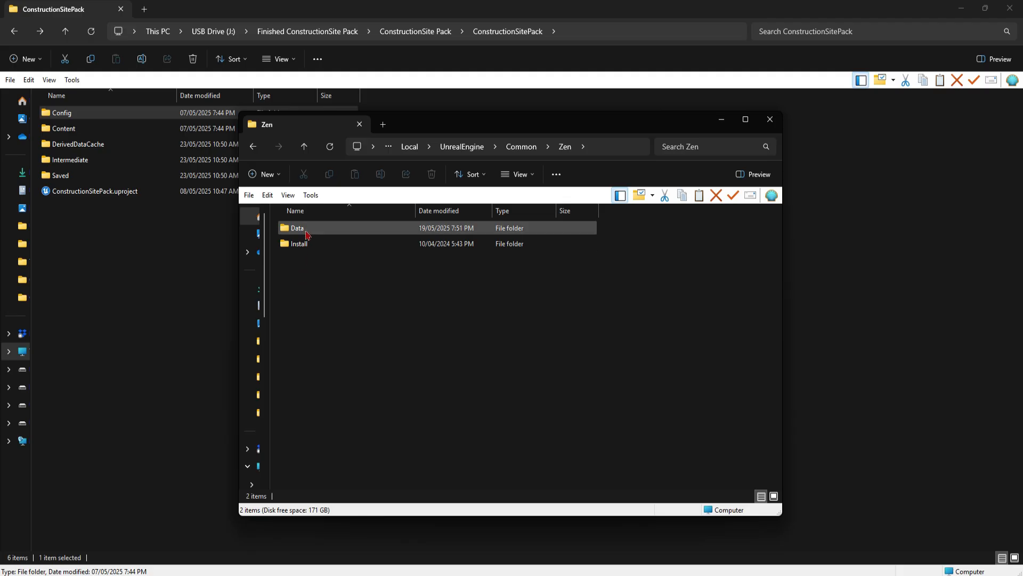
{"action": "left_click", "coordinate": [297, 228]}
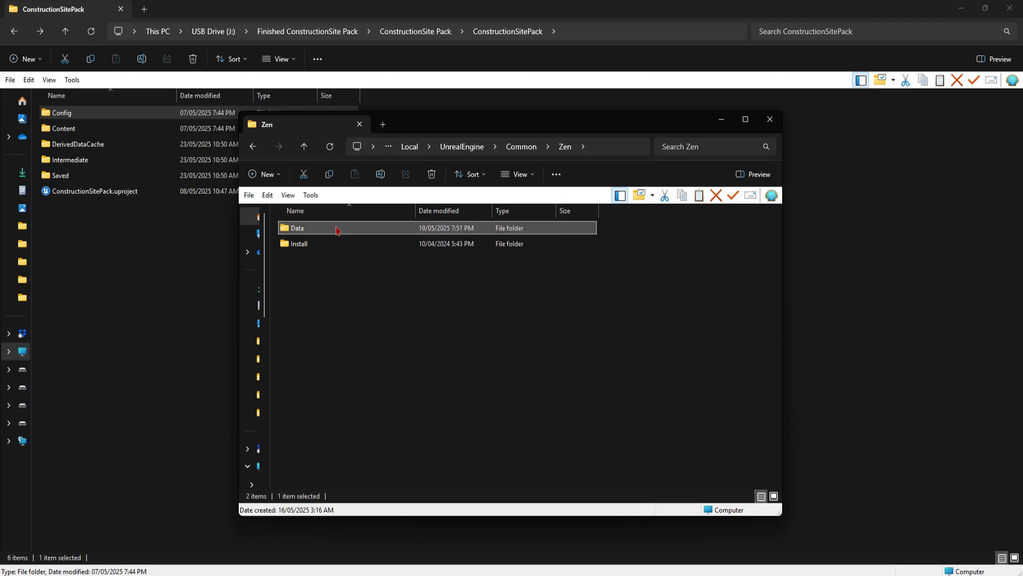
{"action": "mouse_move", "coordinate": [349, 231]}
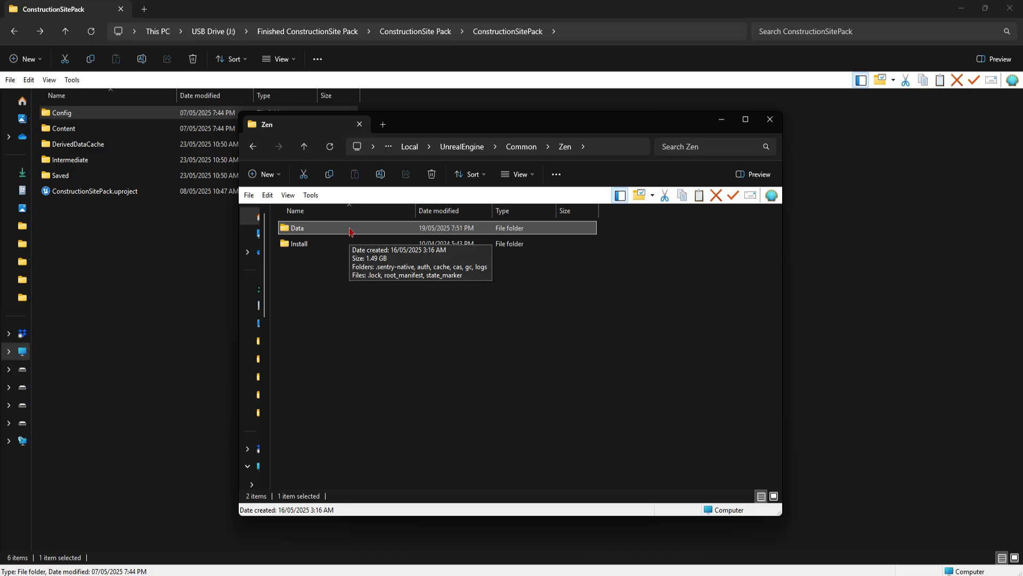
{"action": "mouse_move", "coordinate": [360, 229]}
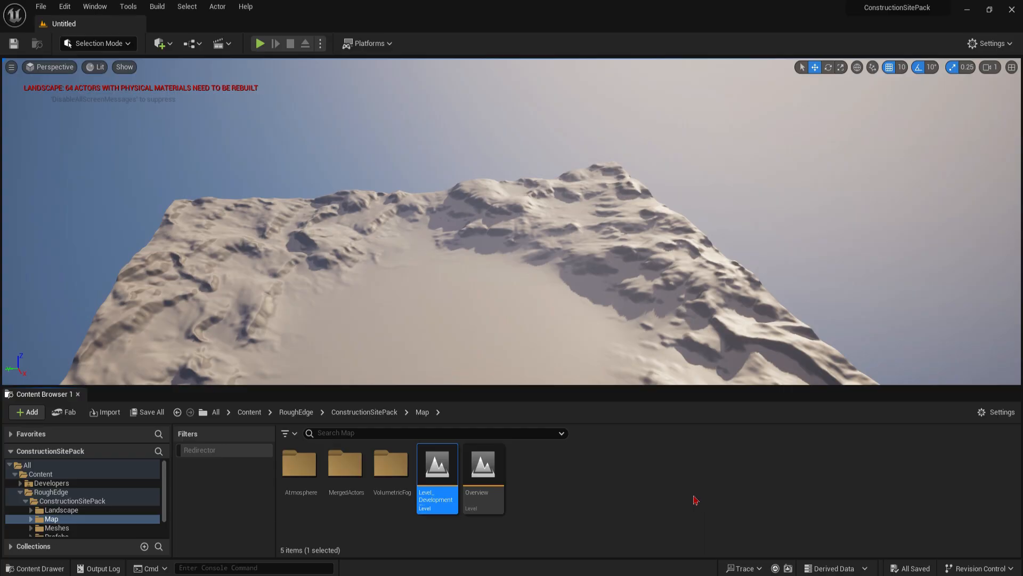
- Load Level_DevelopmentSite from the Content Browser's Map folder
{"action": "double_click", "coordinate": [436, 464]}
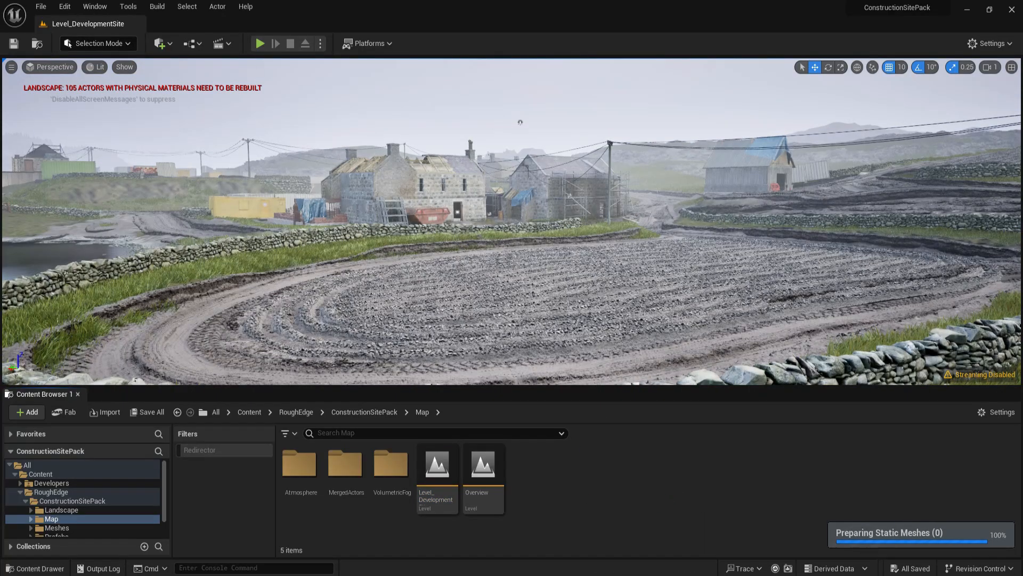